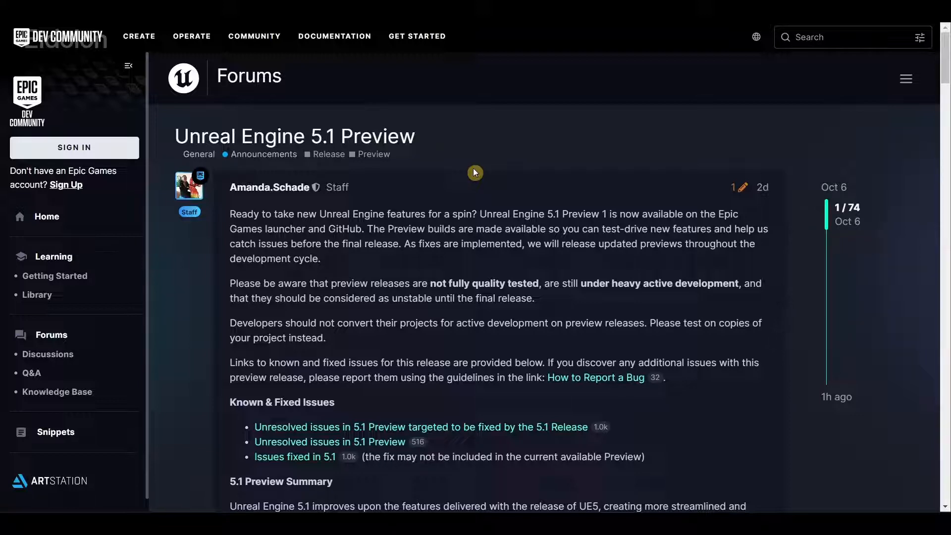
mouse_move(660, 145)
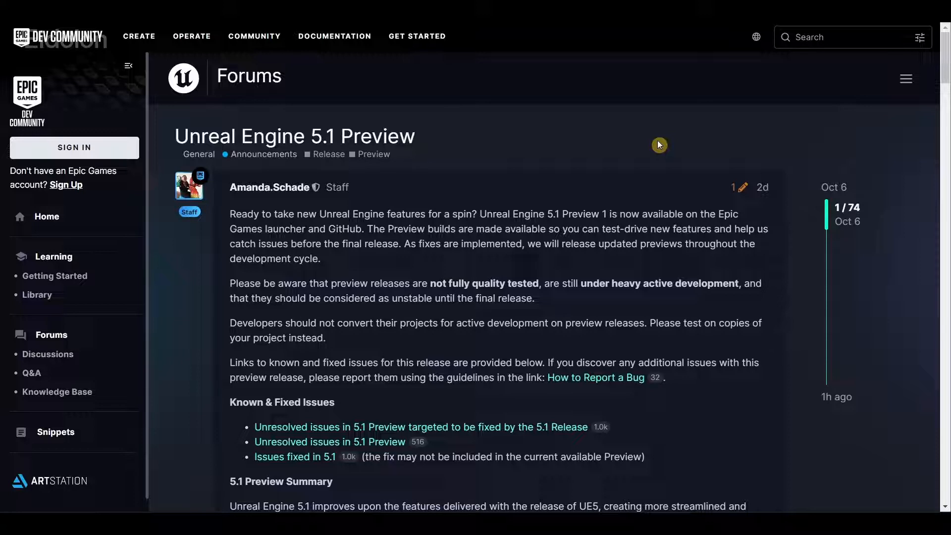
- Open the Unreal Engine 5.1 roadmap and read the Lumen and Path Tracing Improvements Rendering cards
scroll(down, 3)
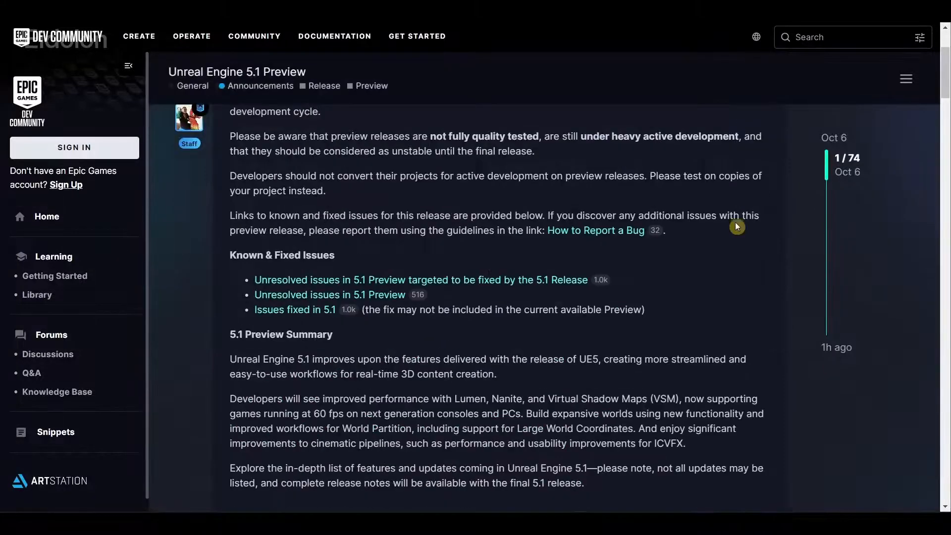
scroll(down, 3)
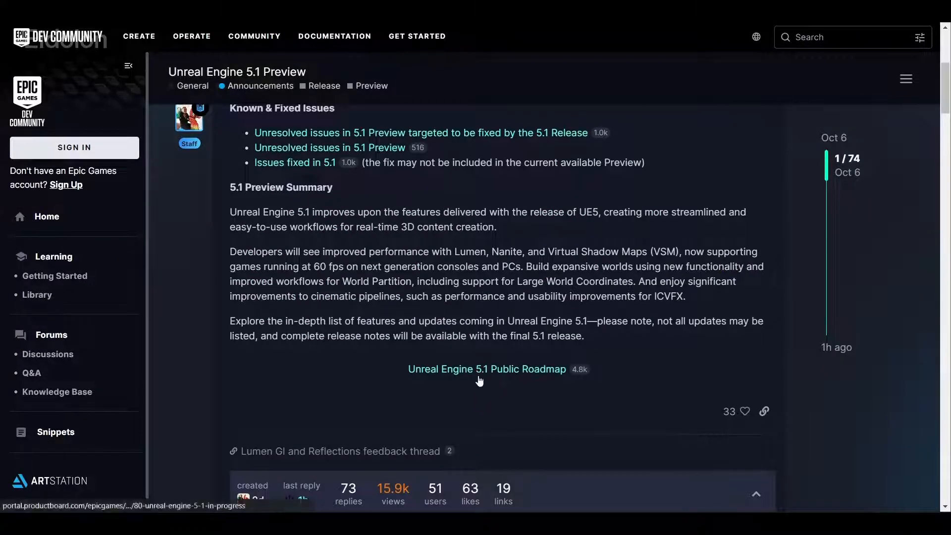
mouse_move(284, 331)
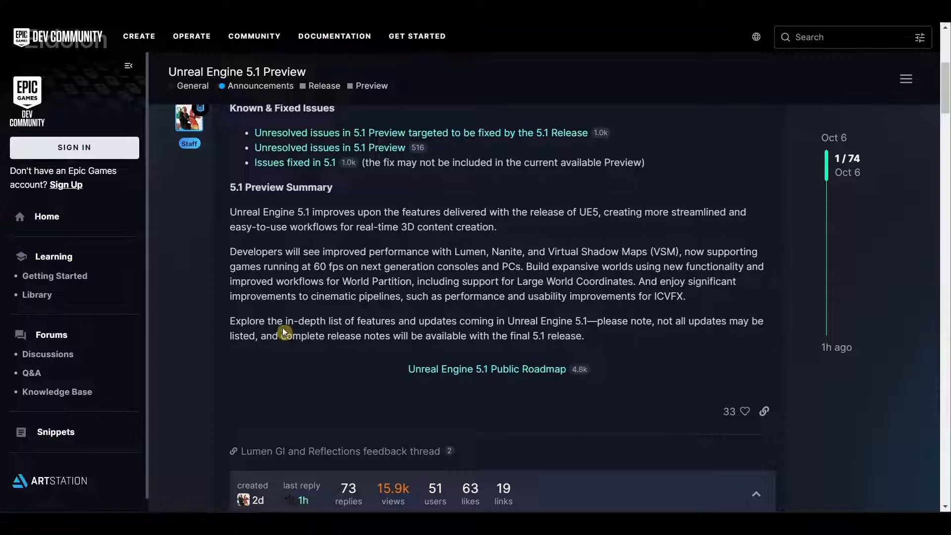
click(487, 368)
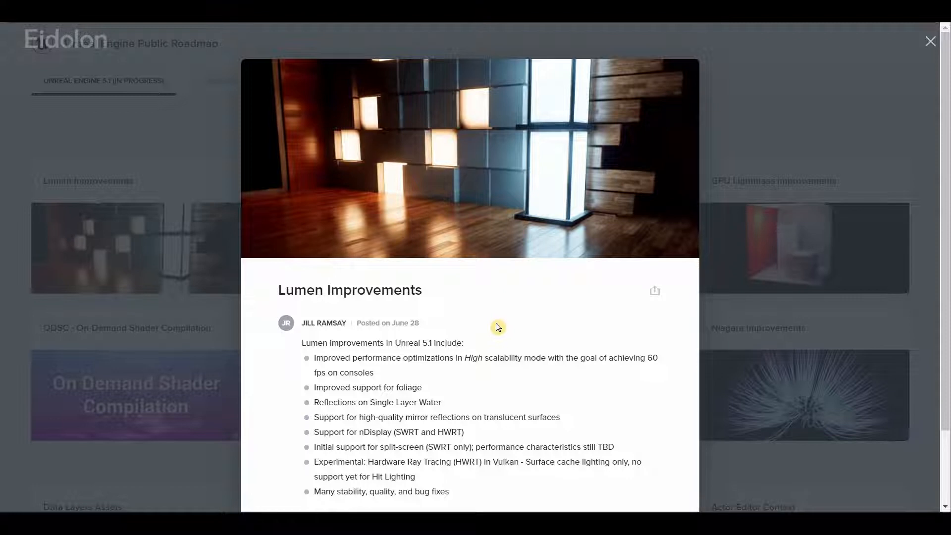
mouse_move(593, 416)
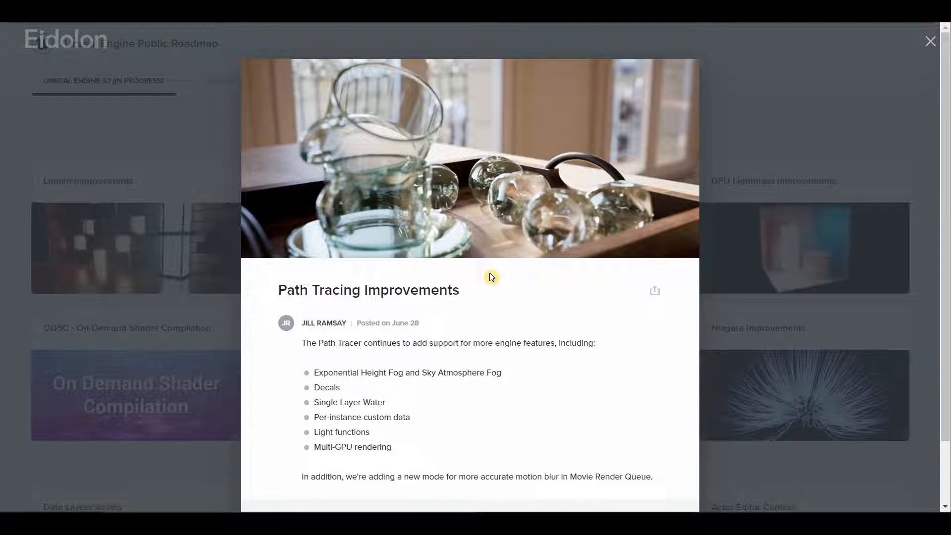
click(930, 41)
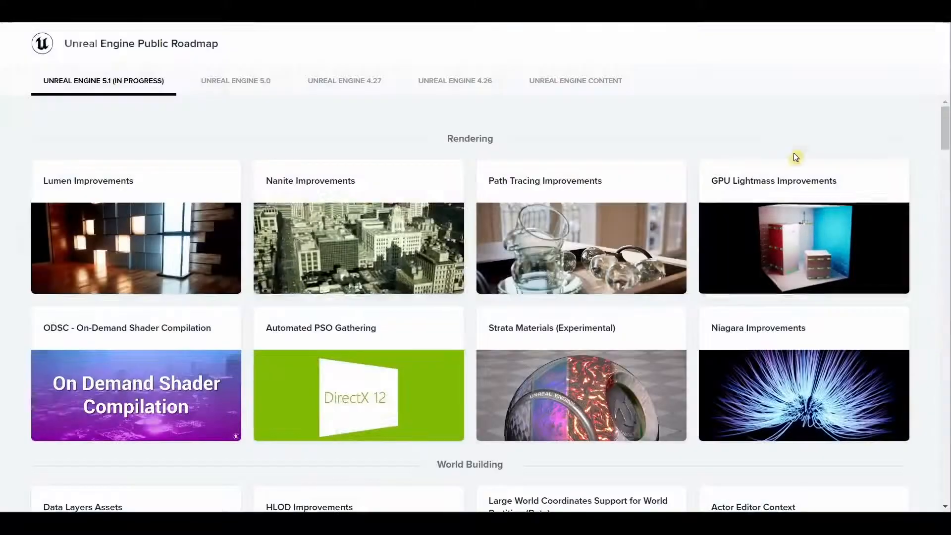
- Read the Strata Materials (Experimental) modular shading framework details
click(803, 248)
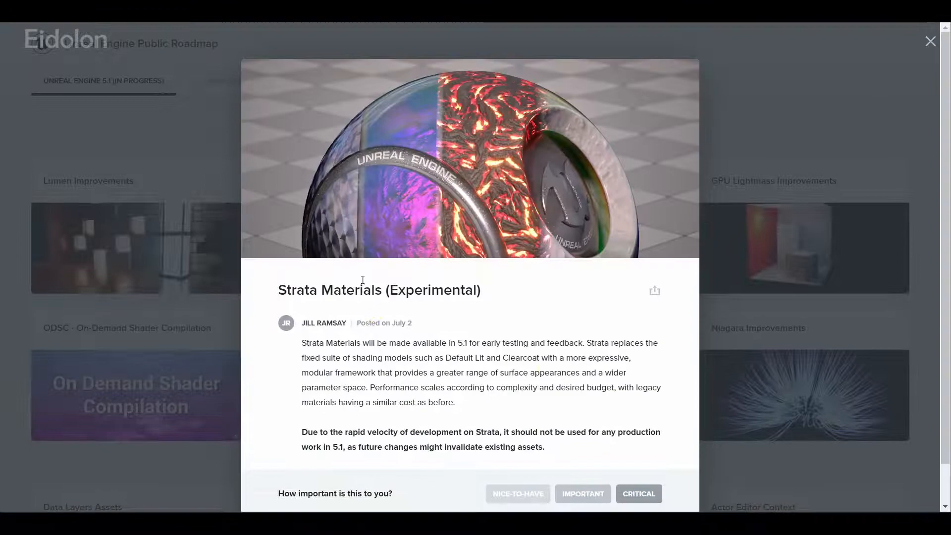
mouse_move(512, 287)
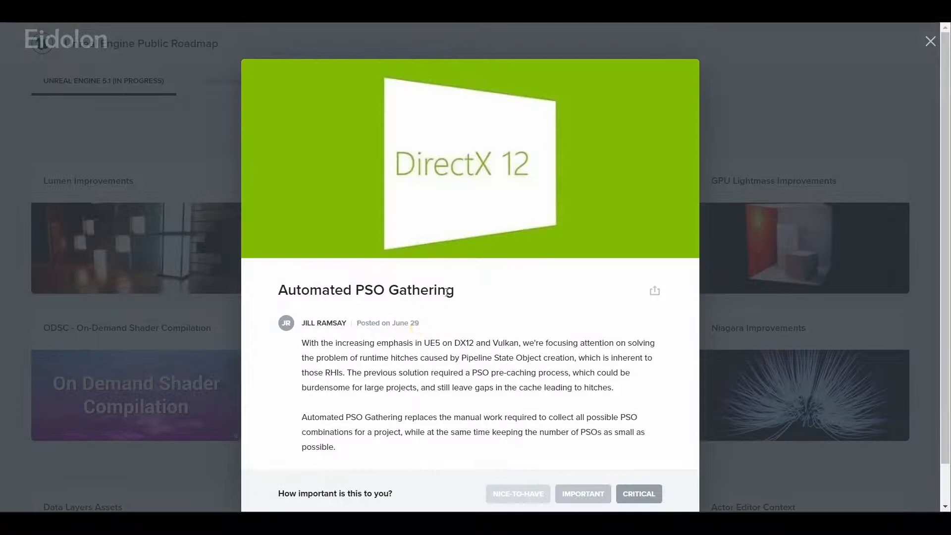
mouse_move(510, 327)
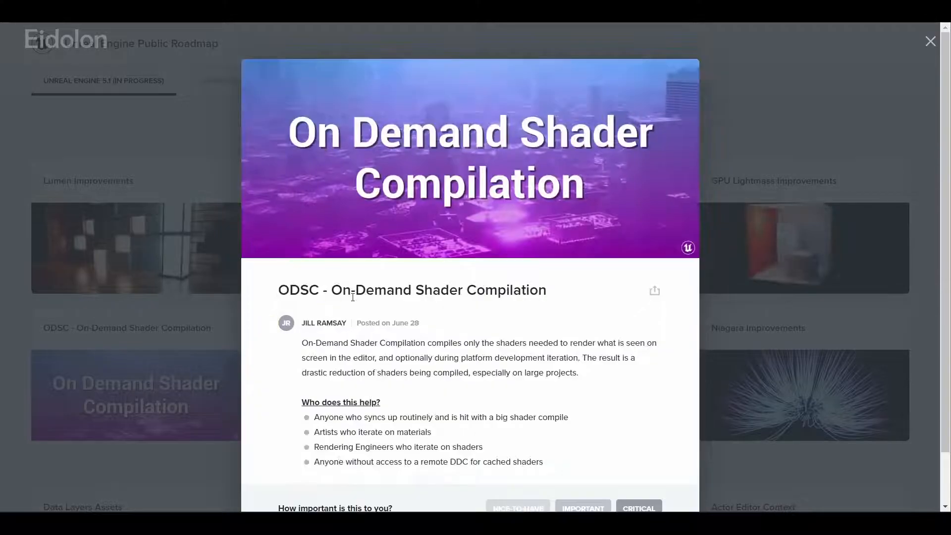
mouse_move(313, 155)
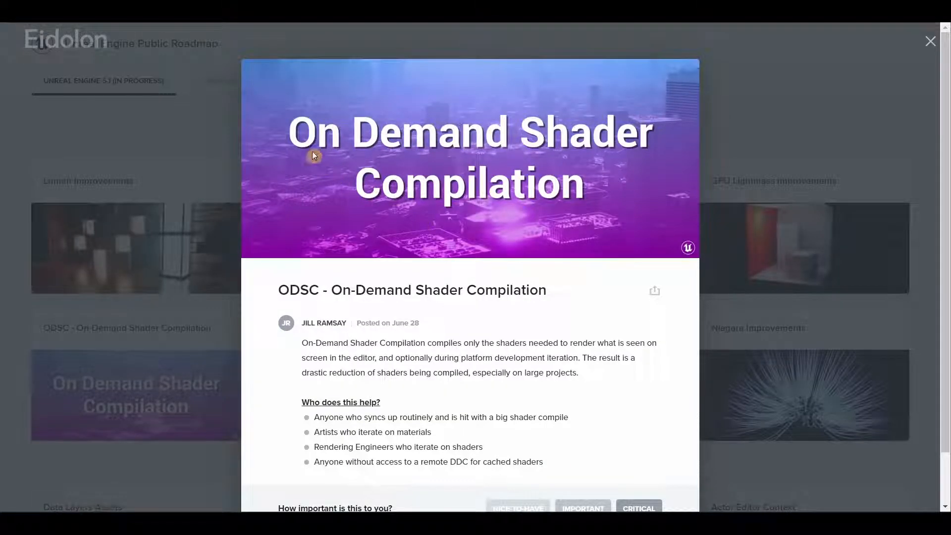
mouse_move(640, 219)
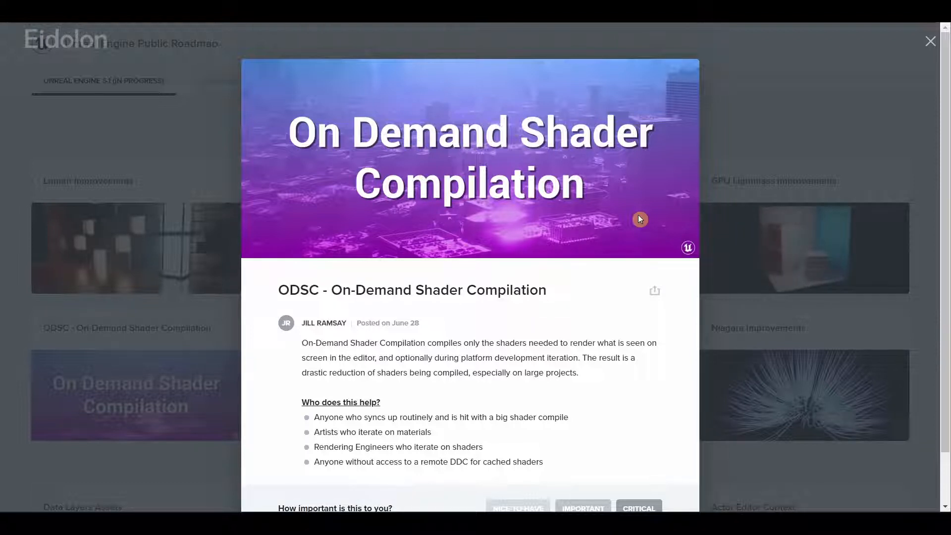
- Leave ODSC, read World Partition Large World Coordinates and Game Feature Plugin, then return to the grid
click(931, 42)
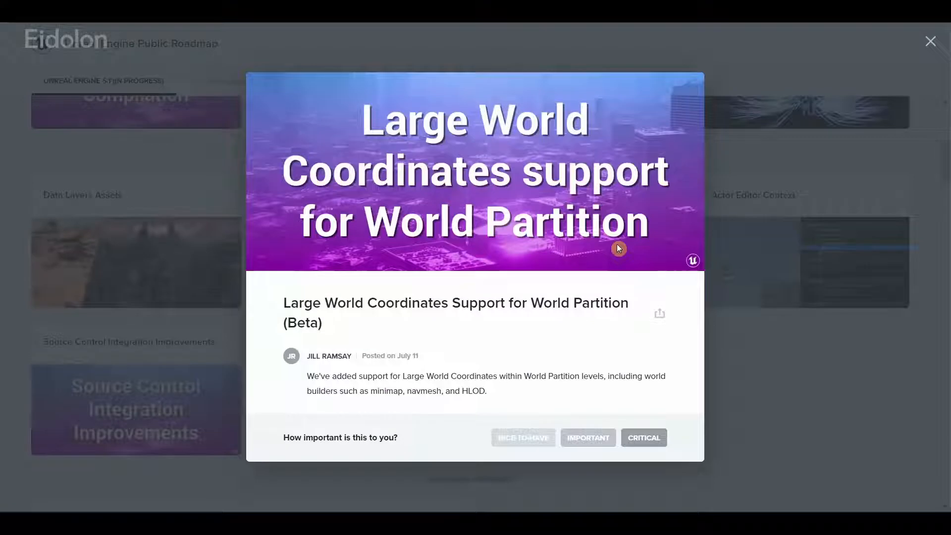
mouse_move(778, 374)
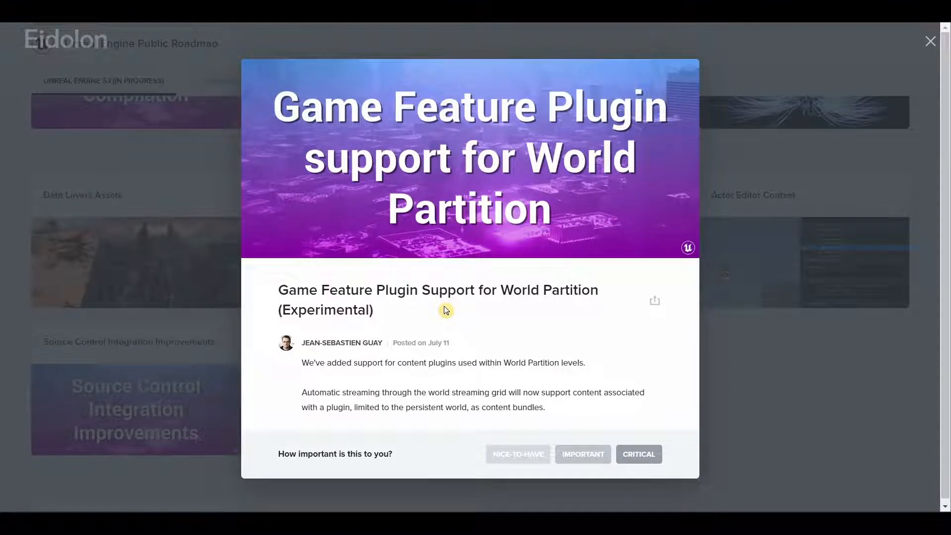
click(930, 42)
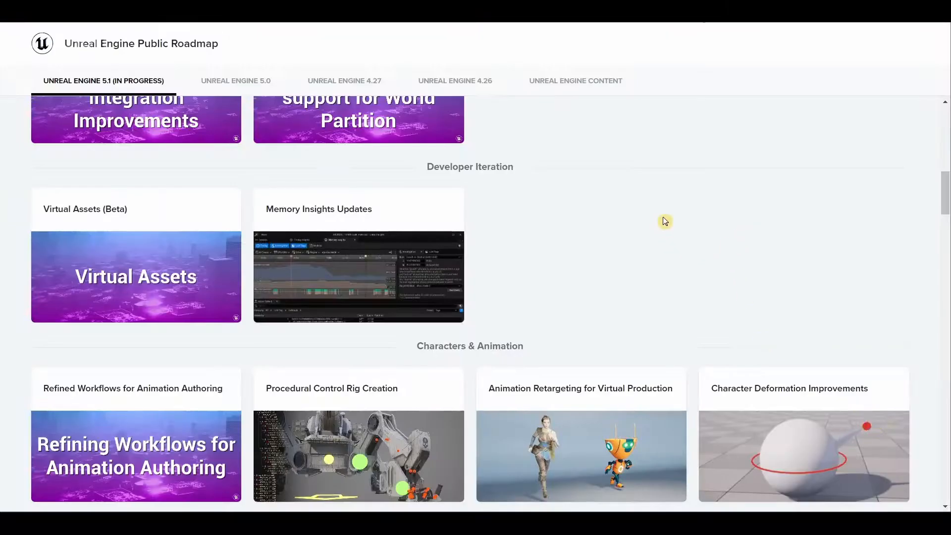
- Read the Virtual Assets (Beta) and Memory Insights Updates Developer Iteration cards
click(164, 258)
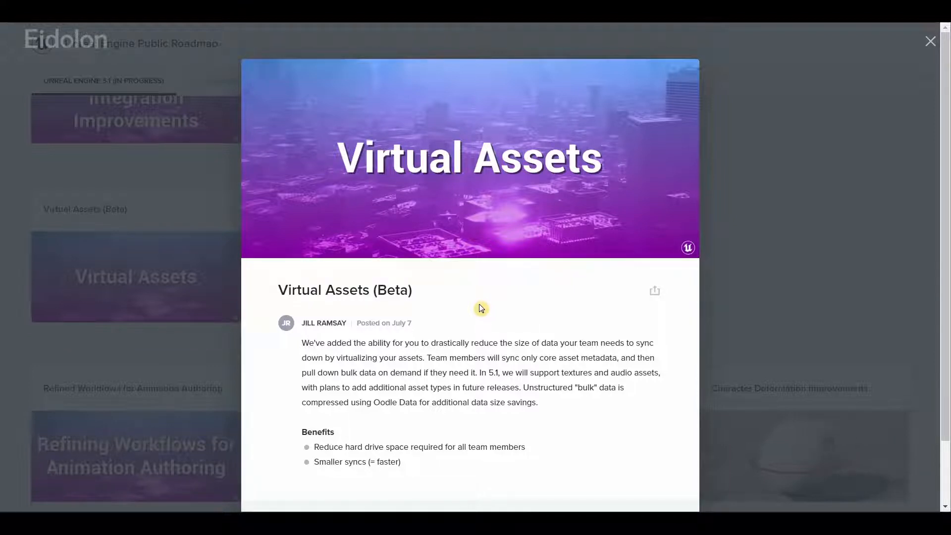
click(930, 41)
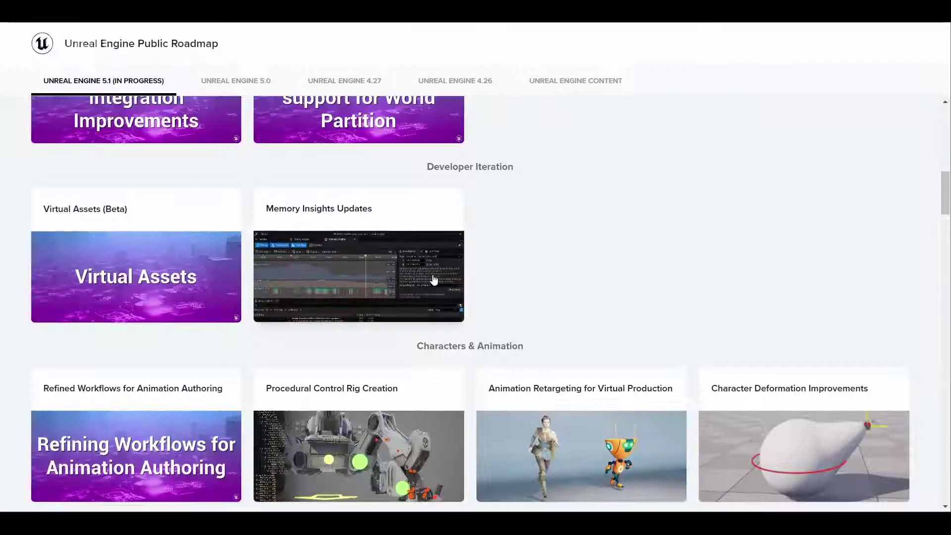
click(358, 276)
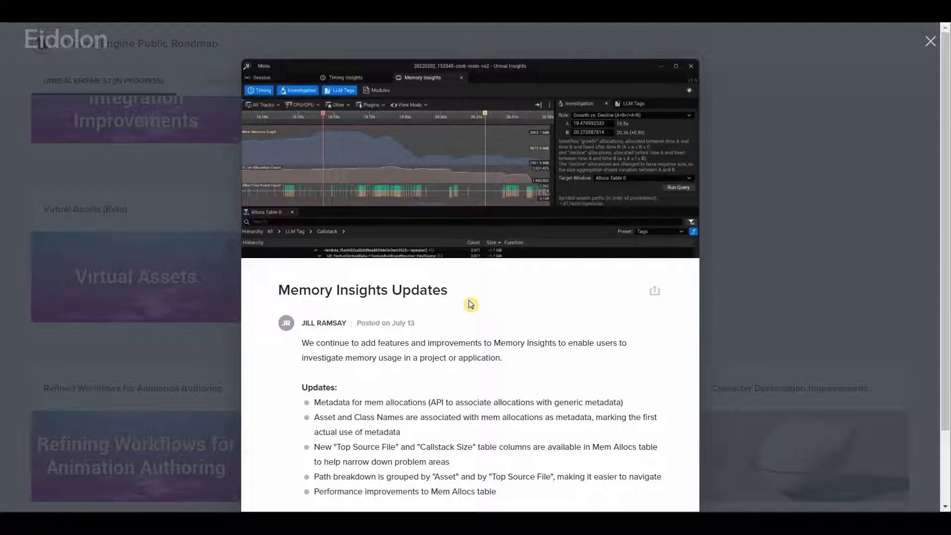
click(930, 40)
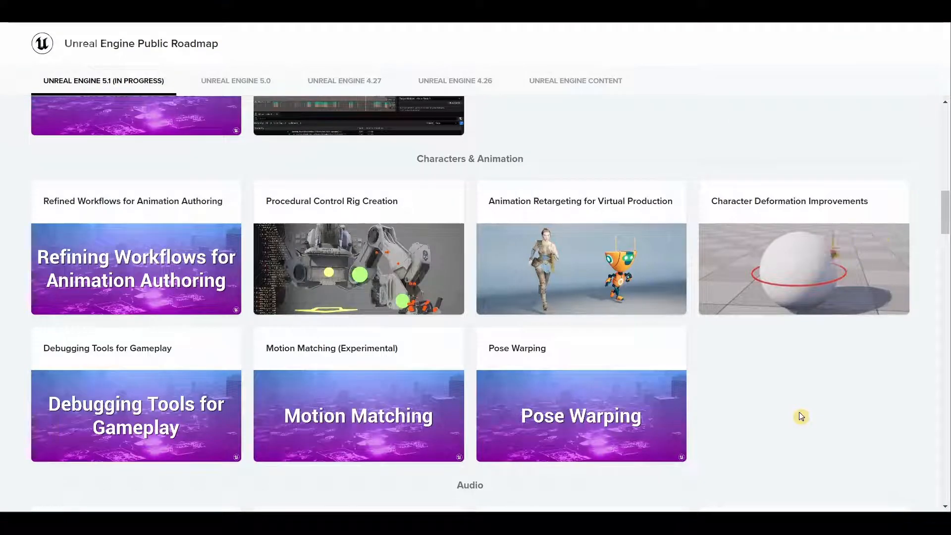
mouse_move(477, 176)
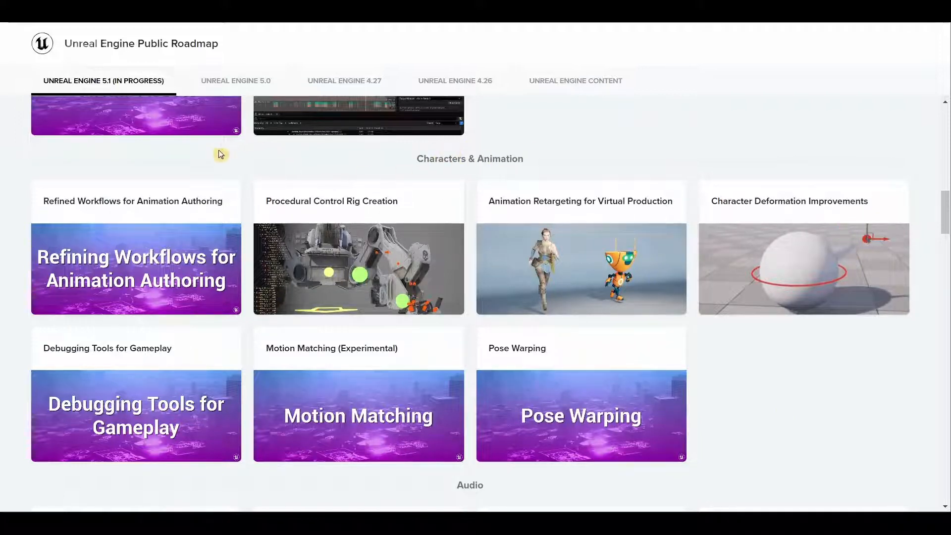
- Read Animation Retargeting for Virtual Production, then bring up Character Deformation Improvements
click(135, 269)
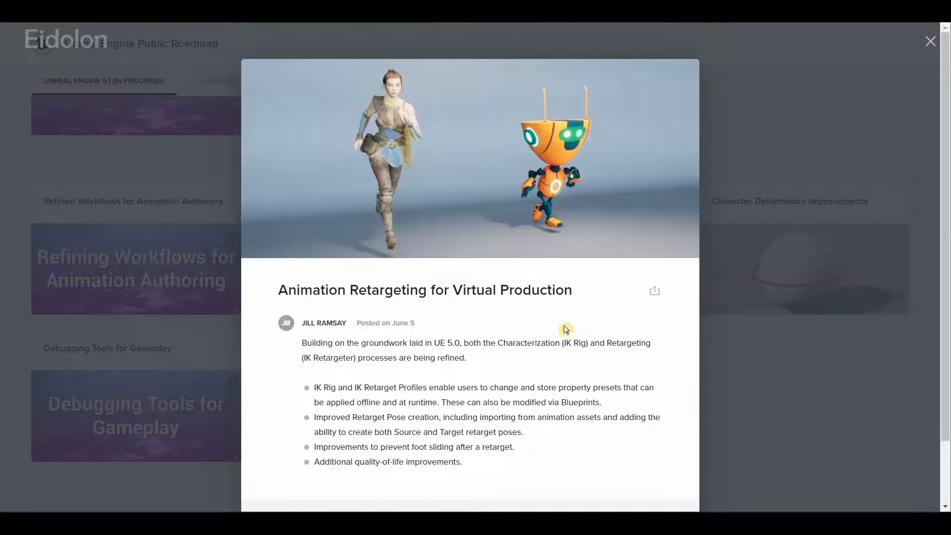
click(930, 42)
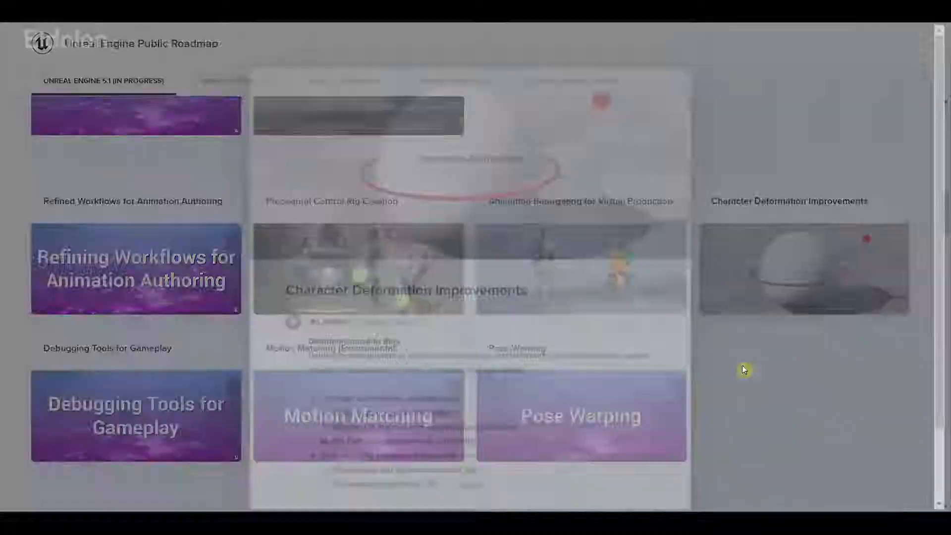
click(803, 269)
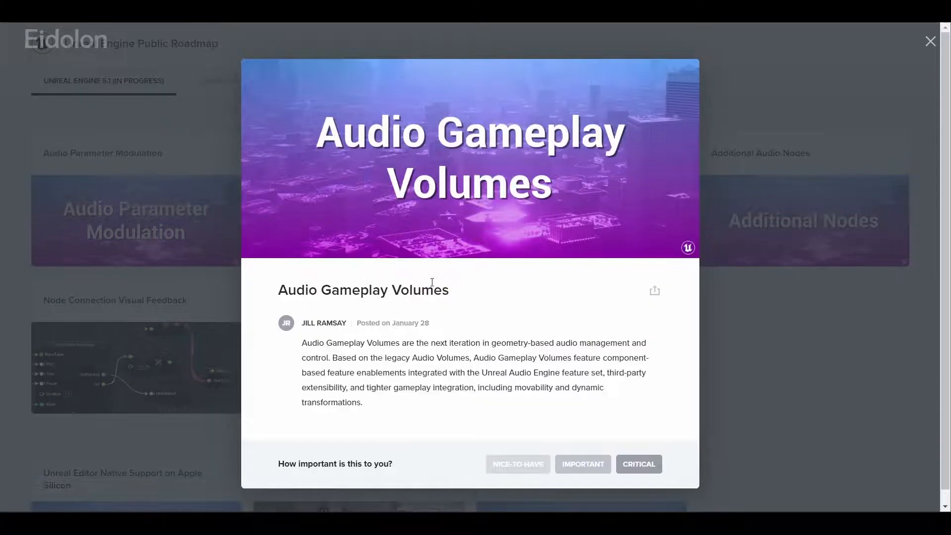
mouse_move(530, 316)
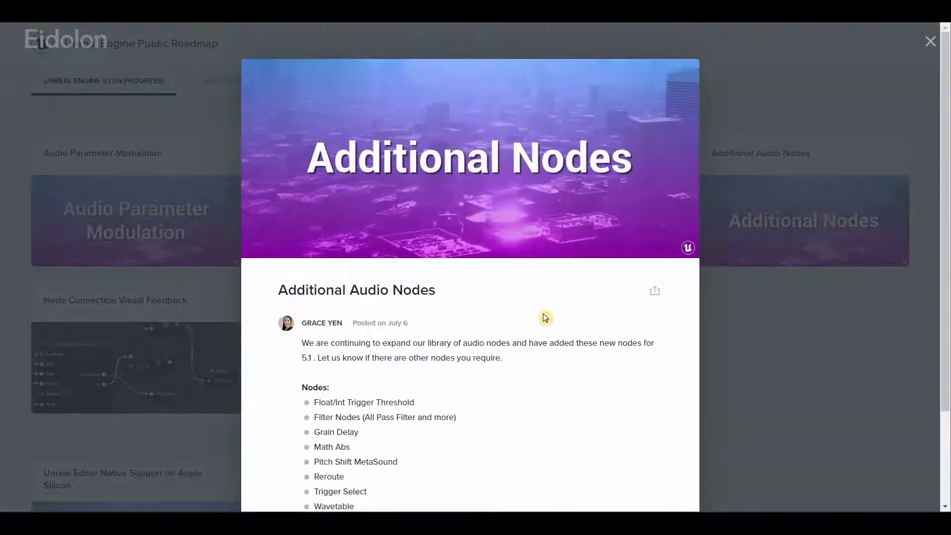
- Read Audio Gameplay Volumes, Additional Audio Nodes, Multichannel Output and Soundscape, then return to the grid
scroll(down, 3)
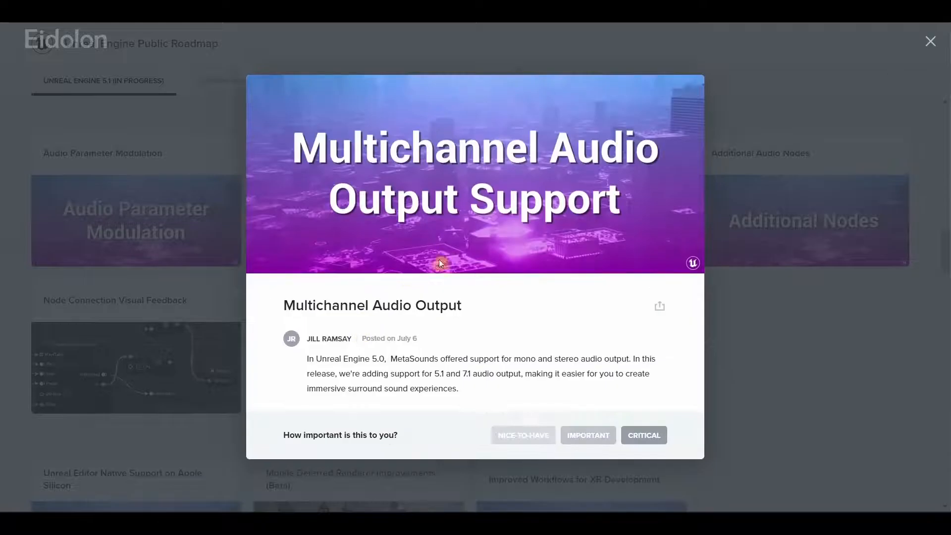
mouse_move(481, 184)
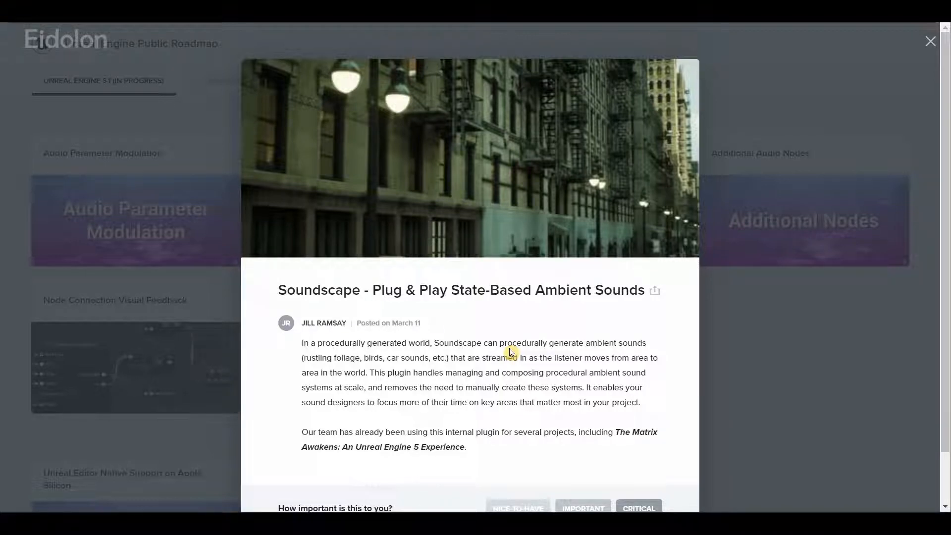
click(930, 42)
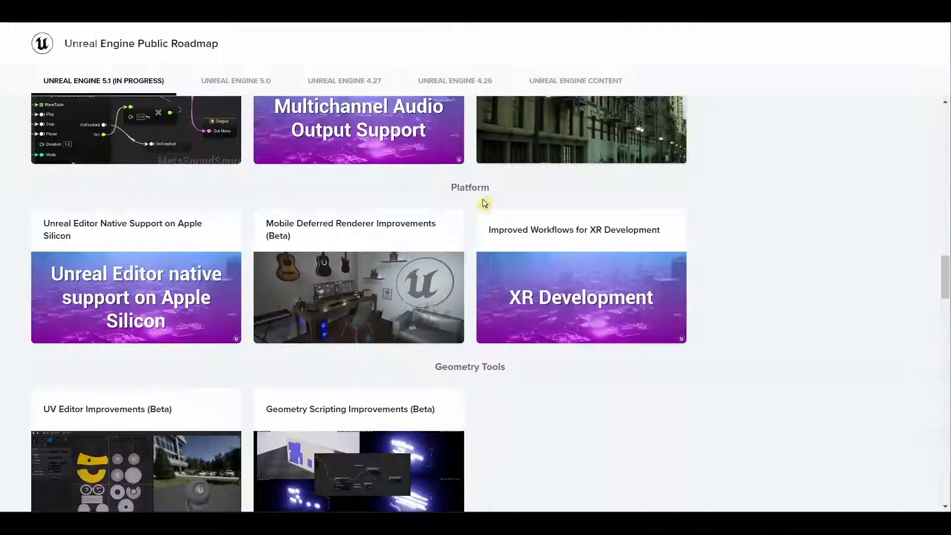
- Read the Platform cards Apple Silicon support, Mobile Deferred Renderer and XR Development workflows
click(135, 297)
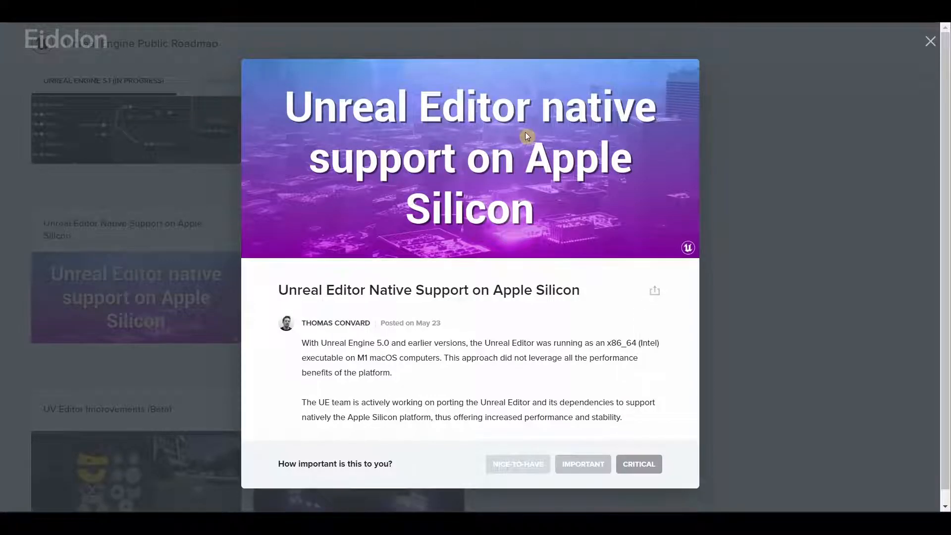
mouse_move(472, 127)
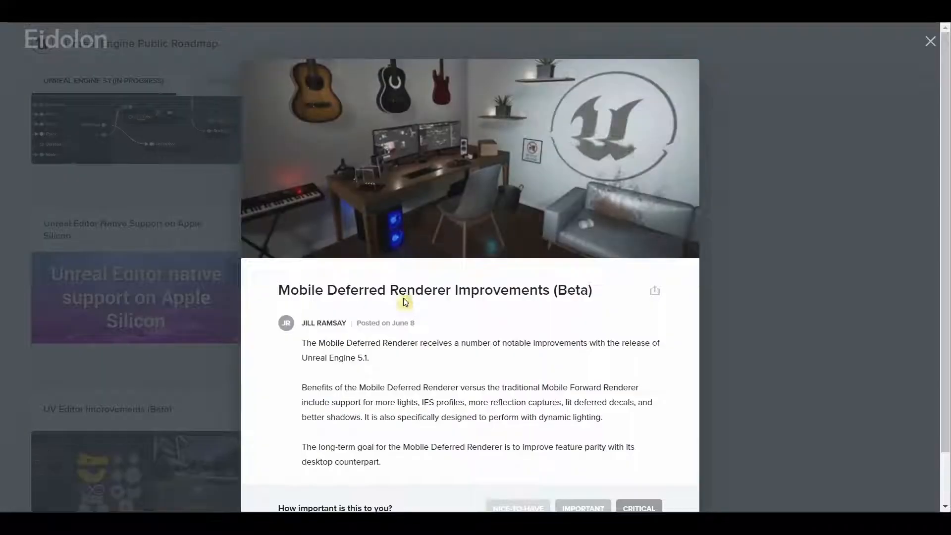
mouse_move(472, 333)
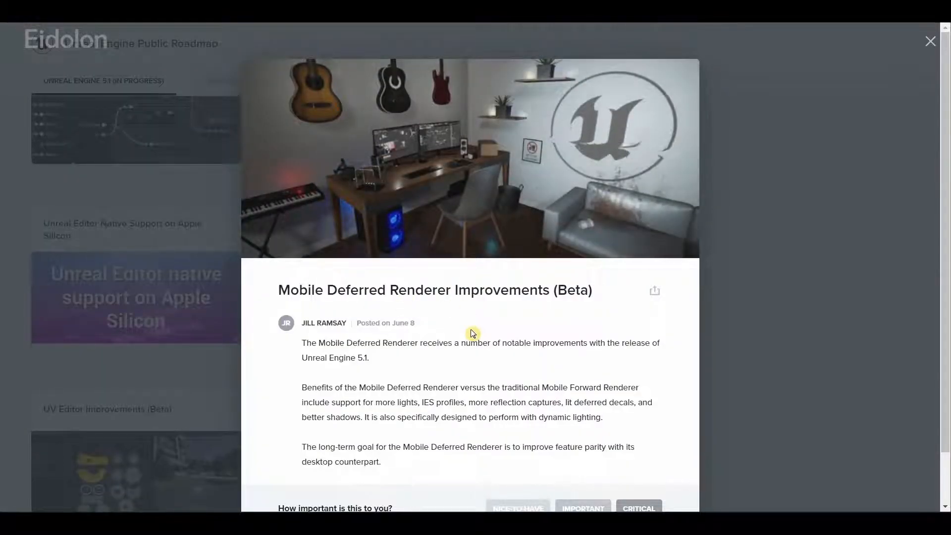
click(930, 41)
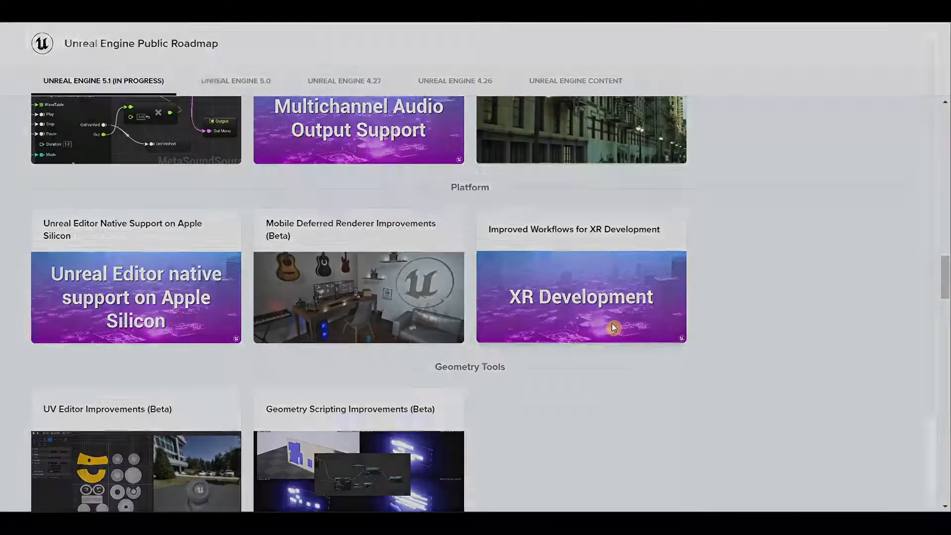
click(581, 296)
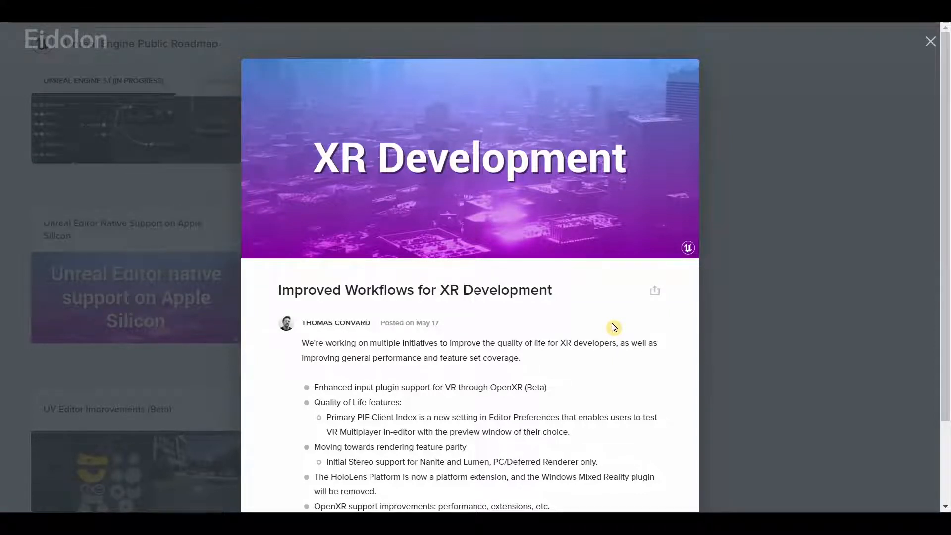
scroll(down, 3)
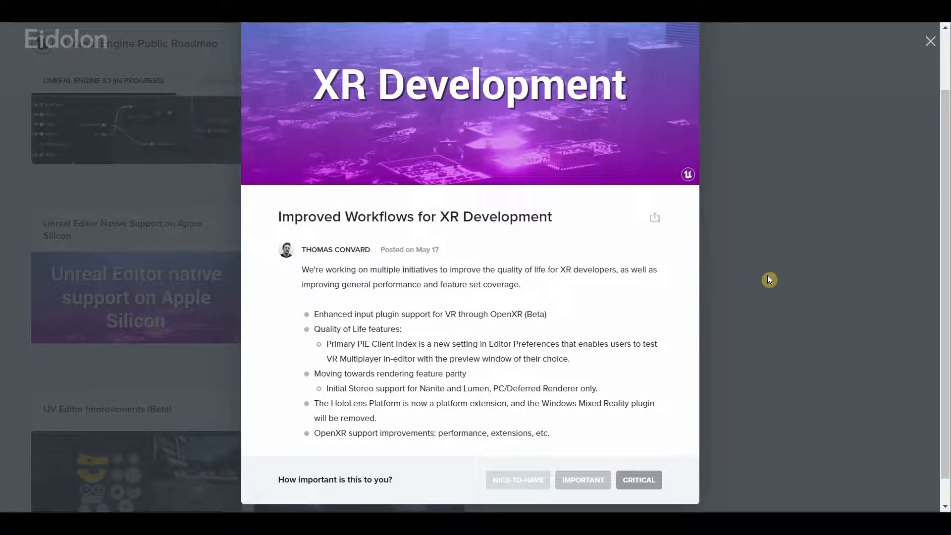
click(930, 42)
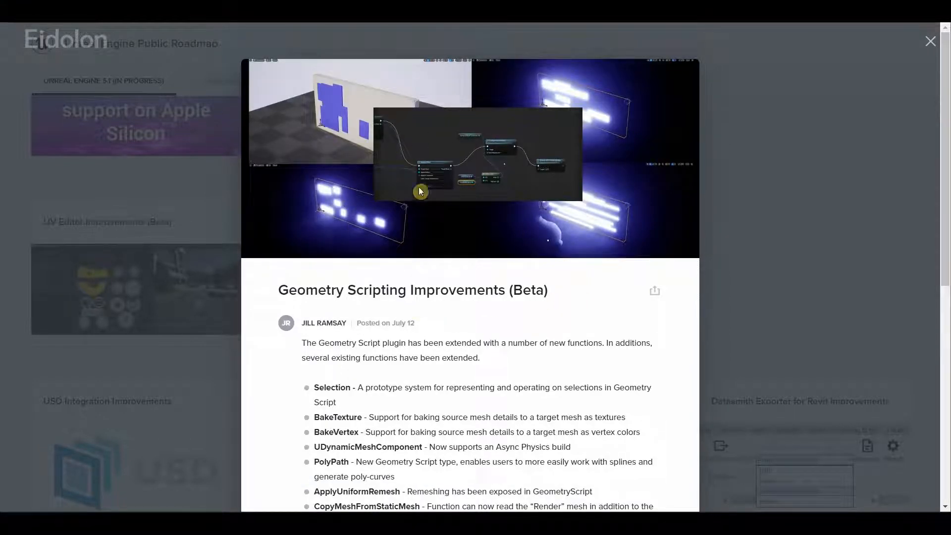
mouse_move(436, 200)
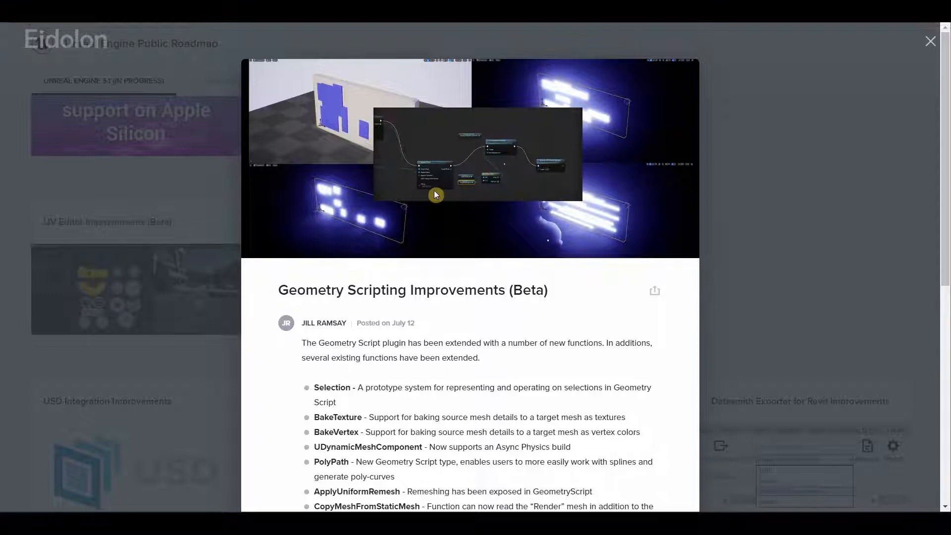
- Read Geometry Scripting Improvements (Beta), then bring up the USD Integration Improvements details
scroll(down, 3)
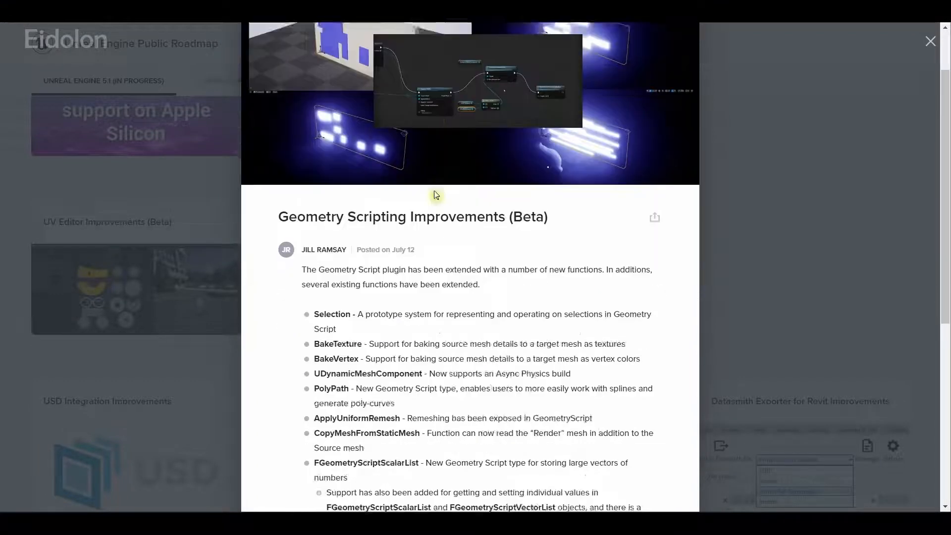
click(930, 40)
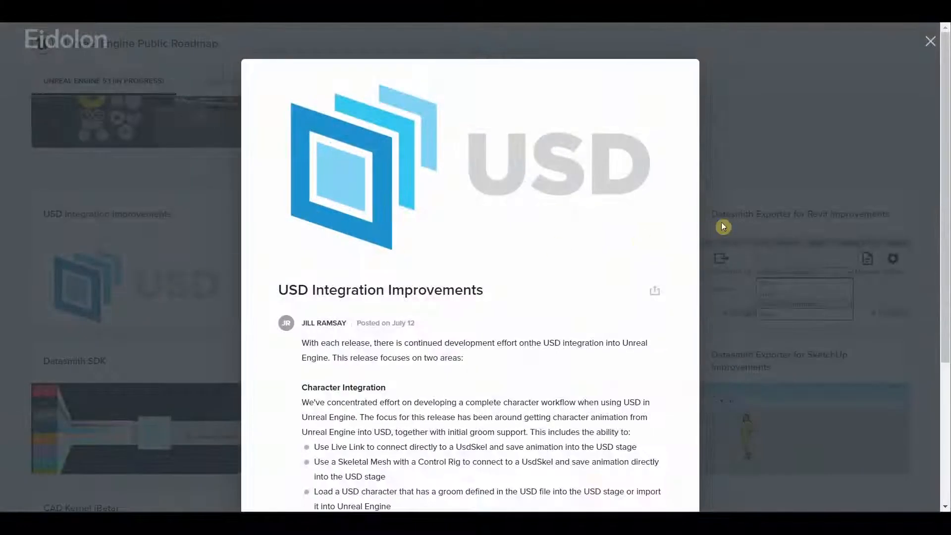
scroll(down, 3)
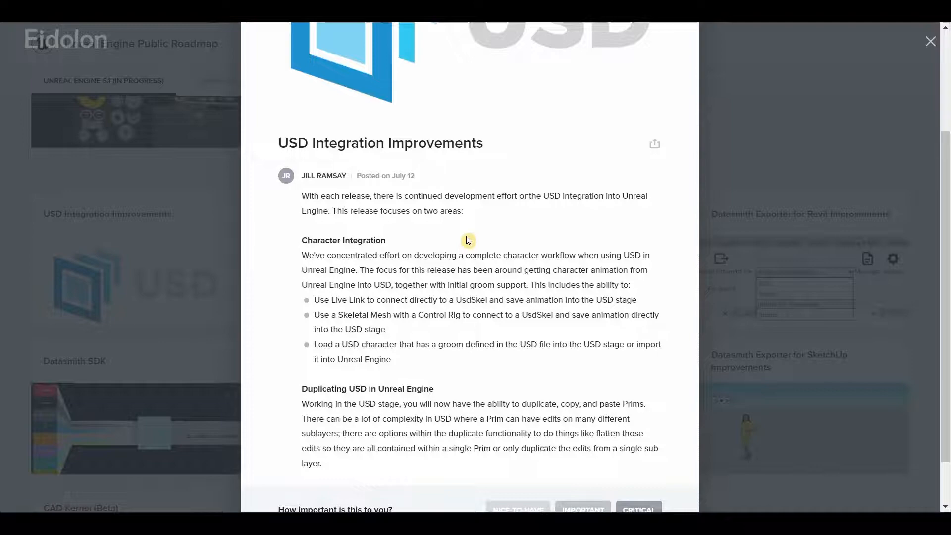
- Read the CAD Kernel (Beta) Pipeline card, then bring up Chaos Character Physics Docs and Tutorials
click(930, 42)
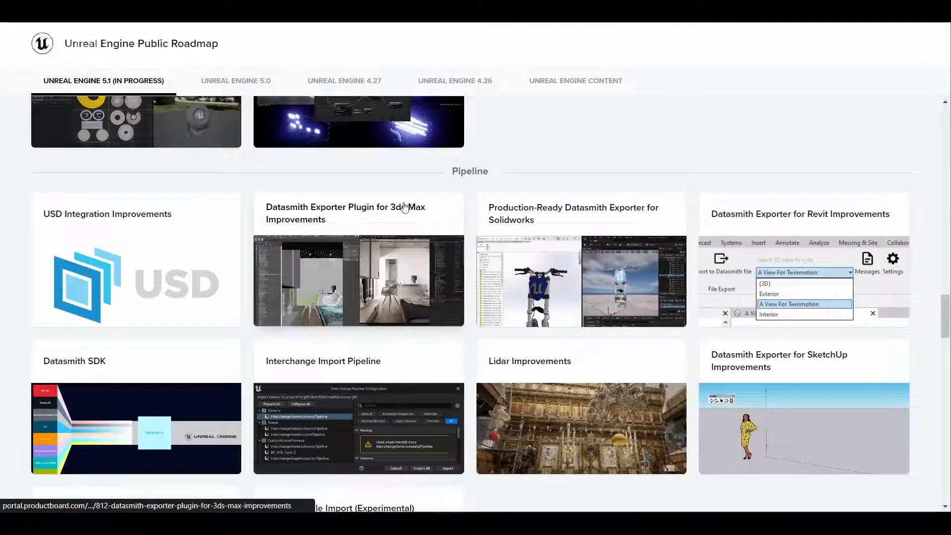
mouse_move(531, 232)
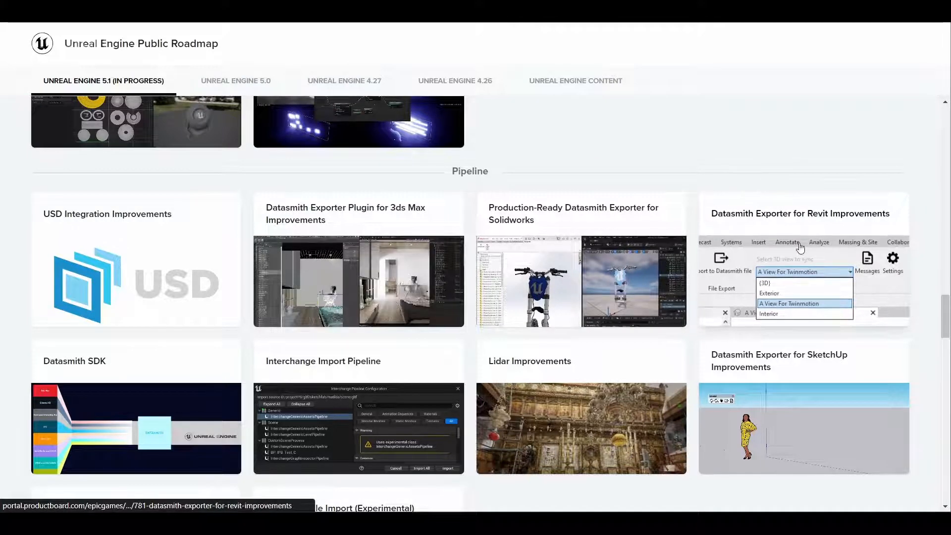
scroll(down, 3)
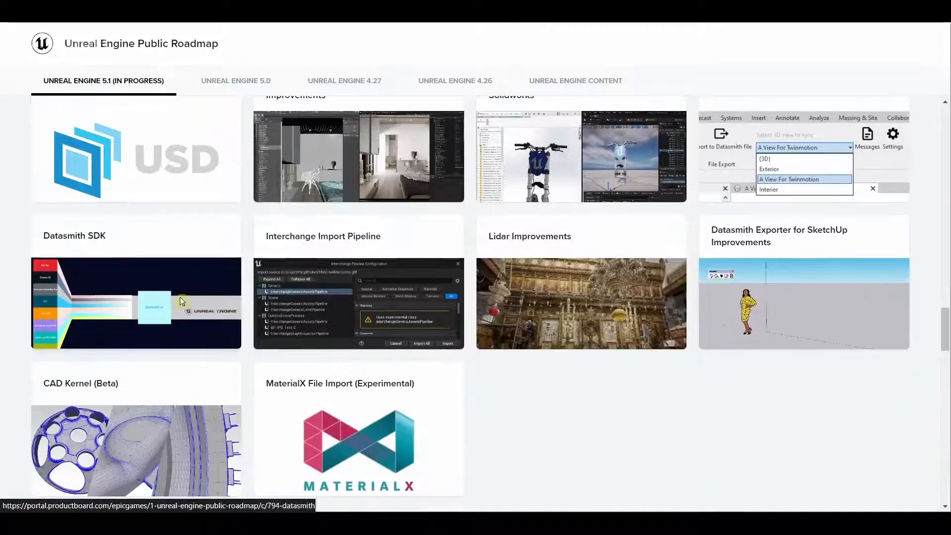
click(137, 303)
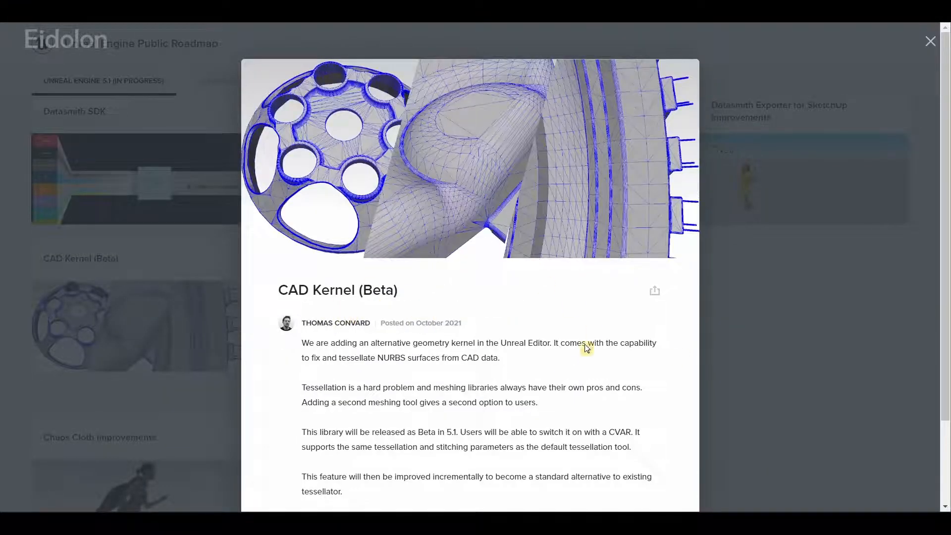
click(930, 42)
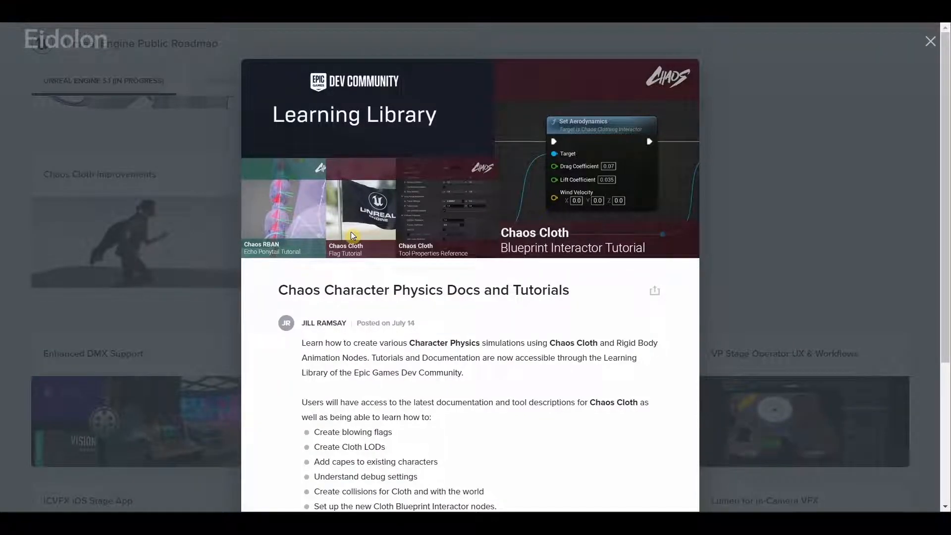
- Read Movie Render Queue Enhancements and Live Link Face Importer under Cinematic & Virtual Production
click(930, 41)
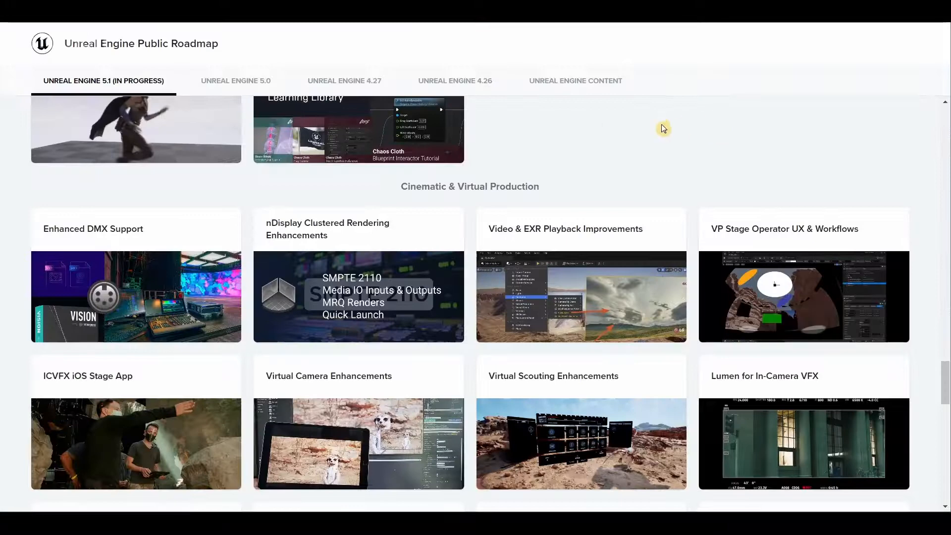
mouse_move(551, 194)
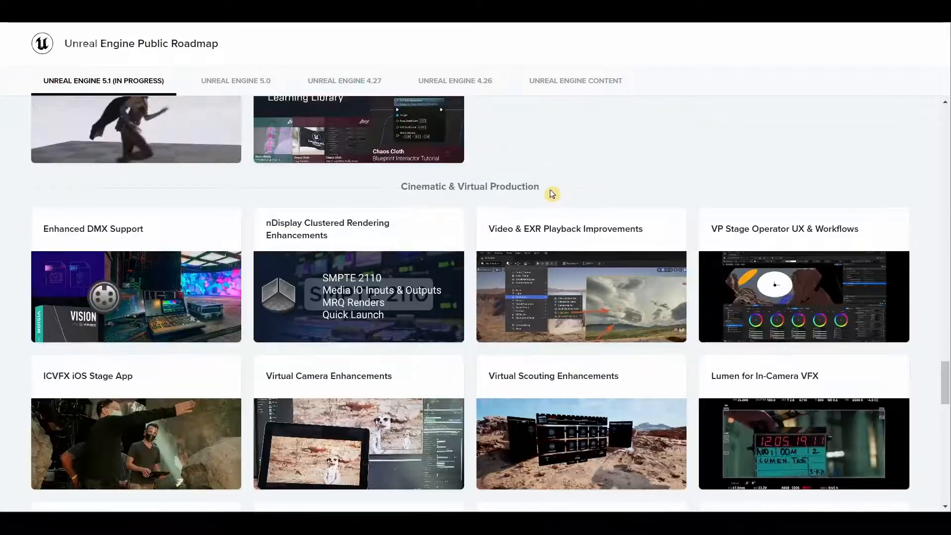
scroll(down, 3)
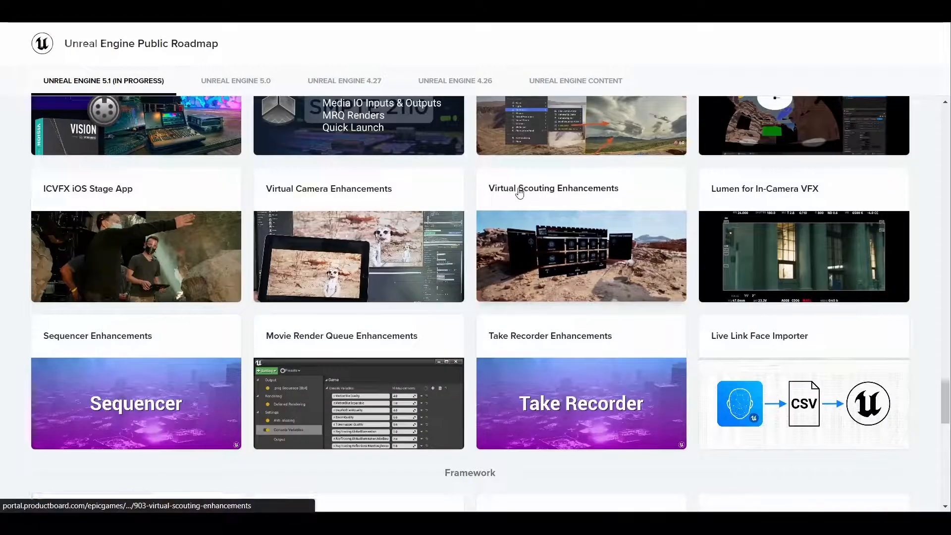
scroll(up, 3)
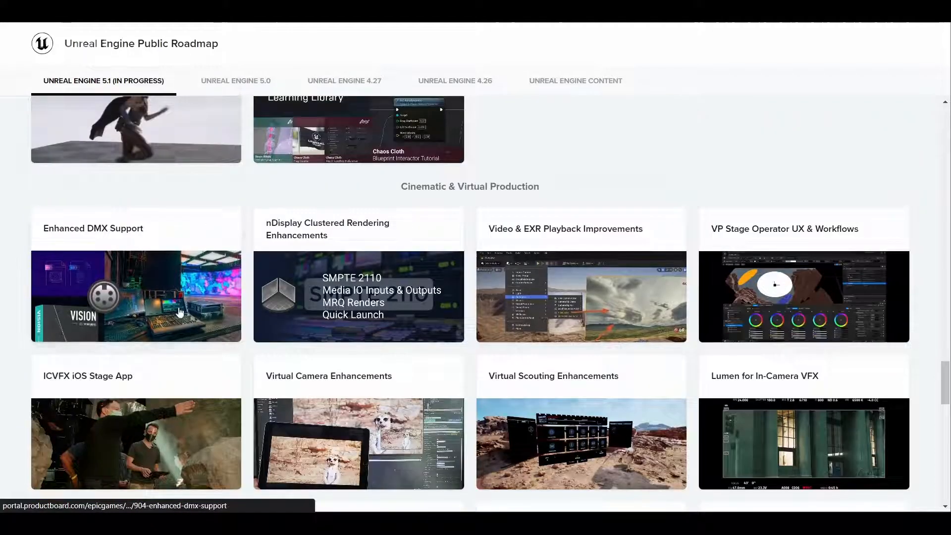
scroll(down, 3)
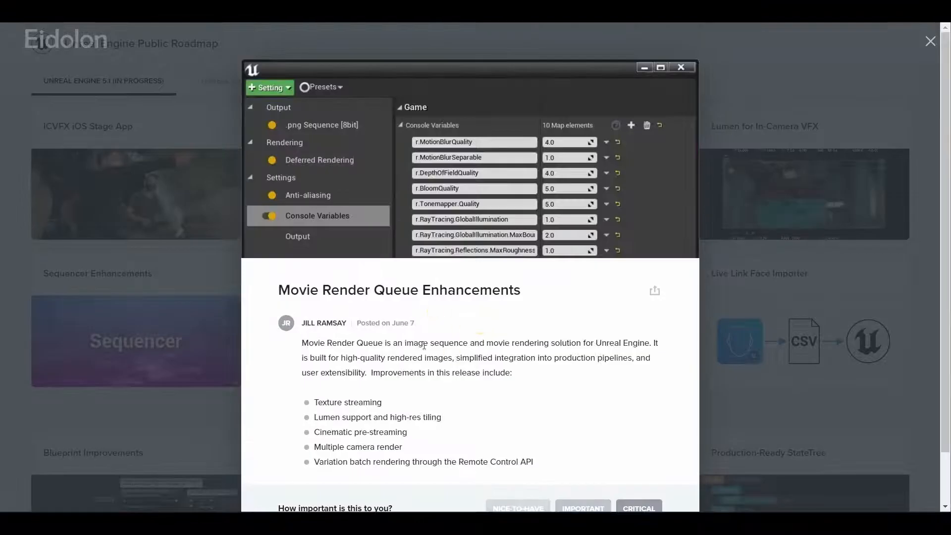
click(930, 42)
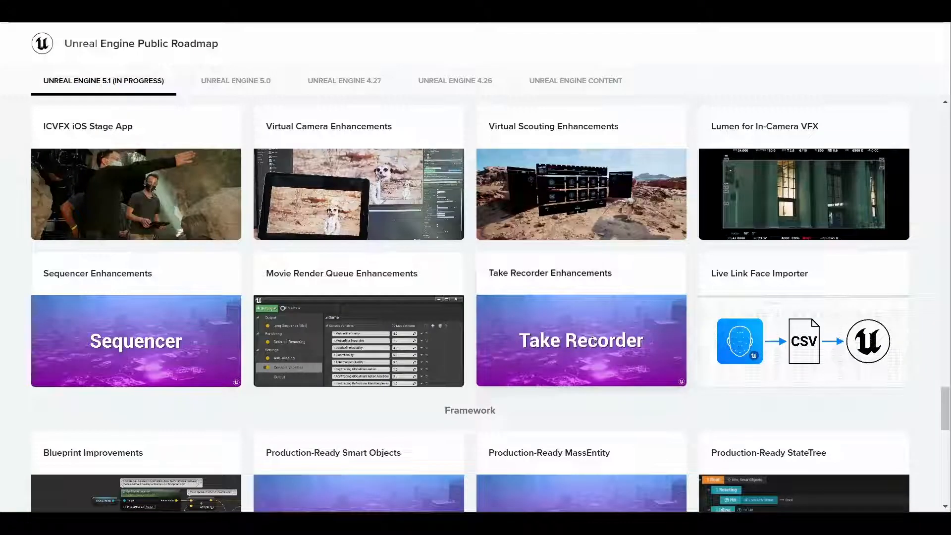
click(582, 341)
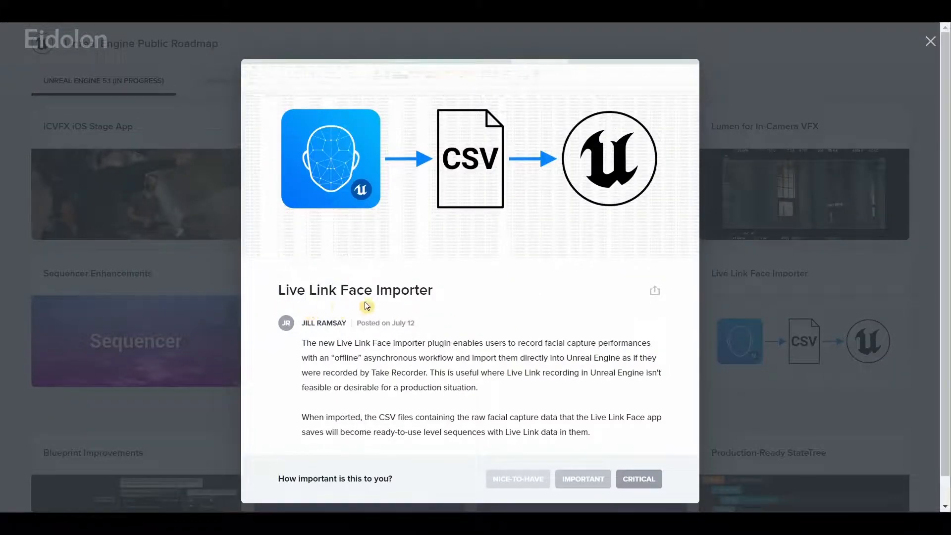
click(931, 41)
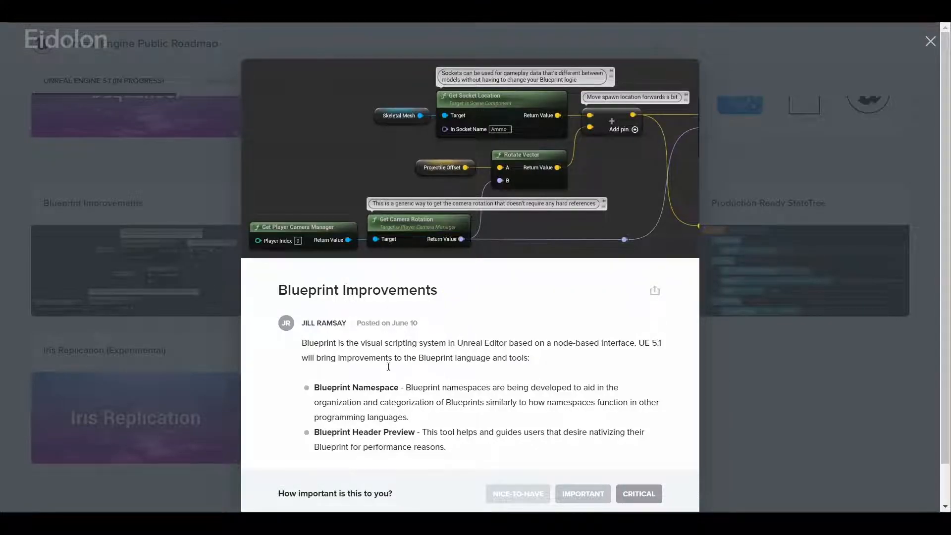
mouse_move(408, 384)
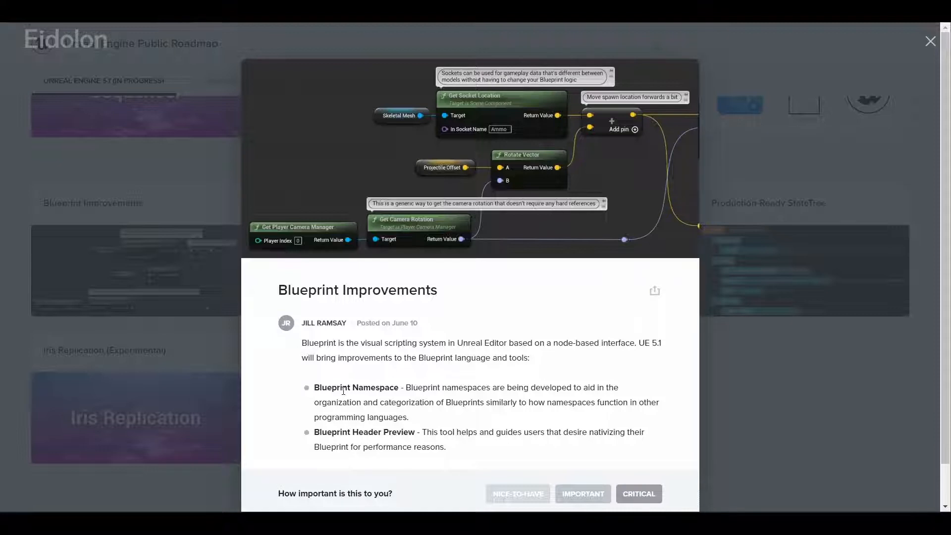
mouse_move(404, 438)
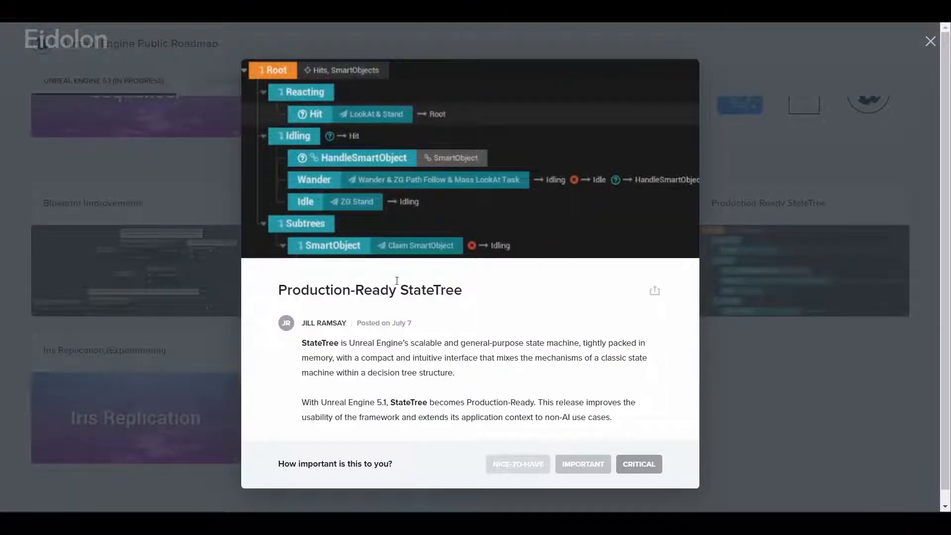
mouse_move(485, 340)
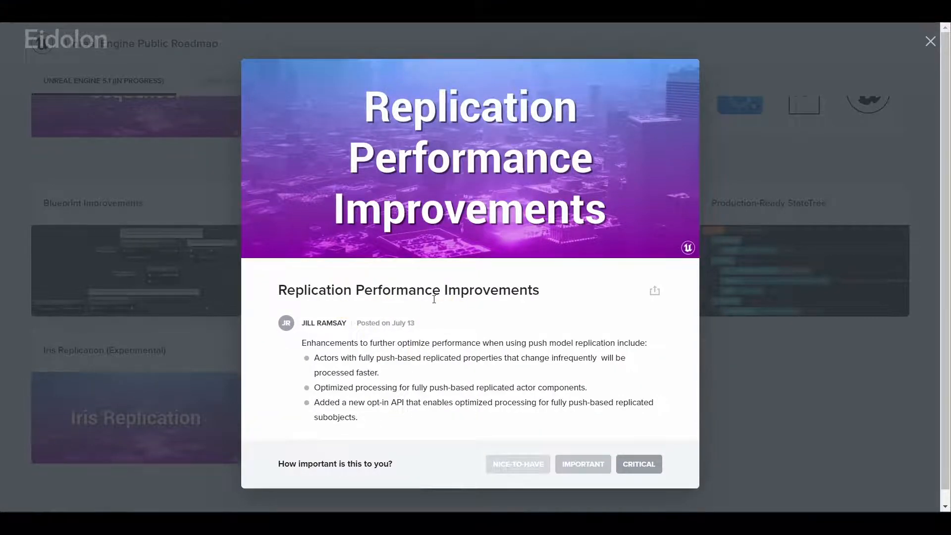
- Read Blueprint Improvements, Production-Ready StateTree and Replication Performance Improvements Framework cards
click(930, 42)
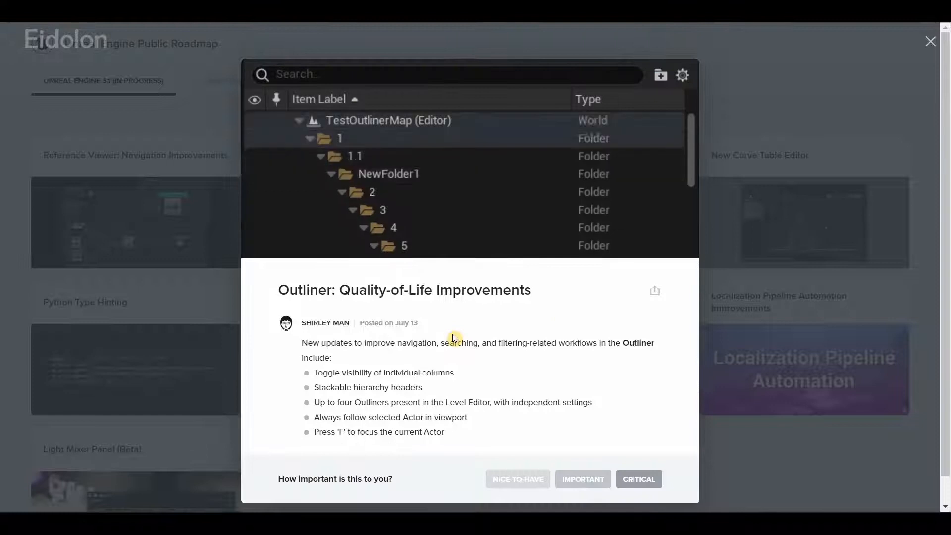
- Read Outliner, Python Type Hinting, UMG Named Slots and Light Mixer Panel (Beta), then return to the grid
scroll(down, 3)
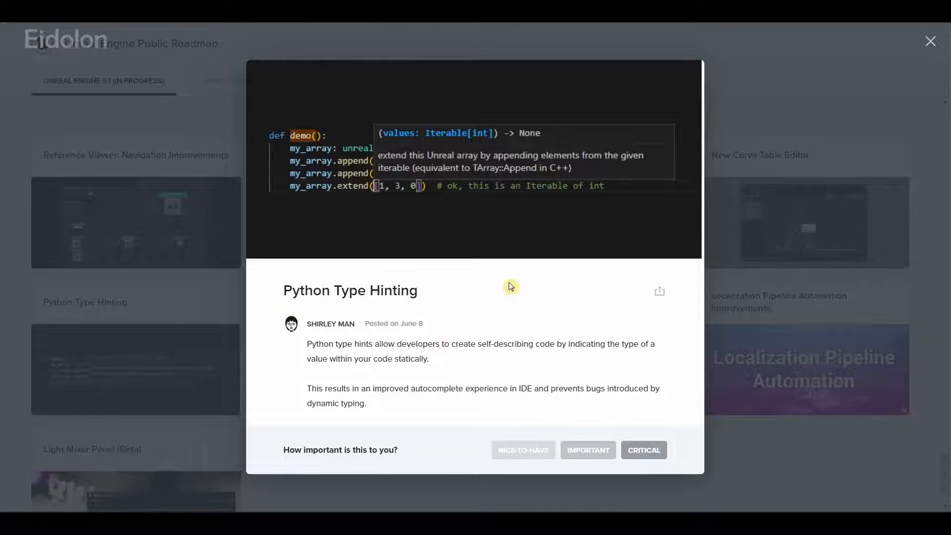
mouse_move(444, 368)
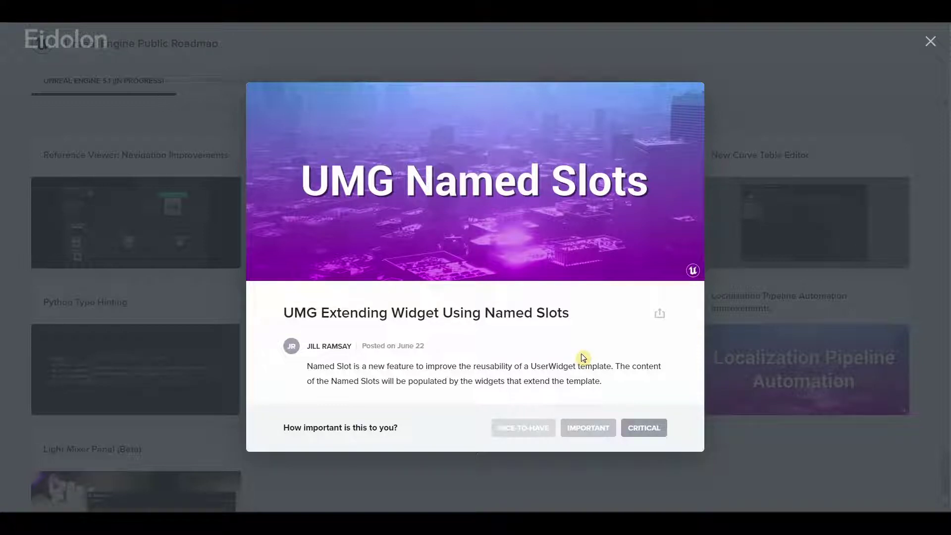
click(932, 41)
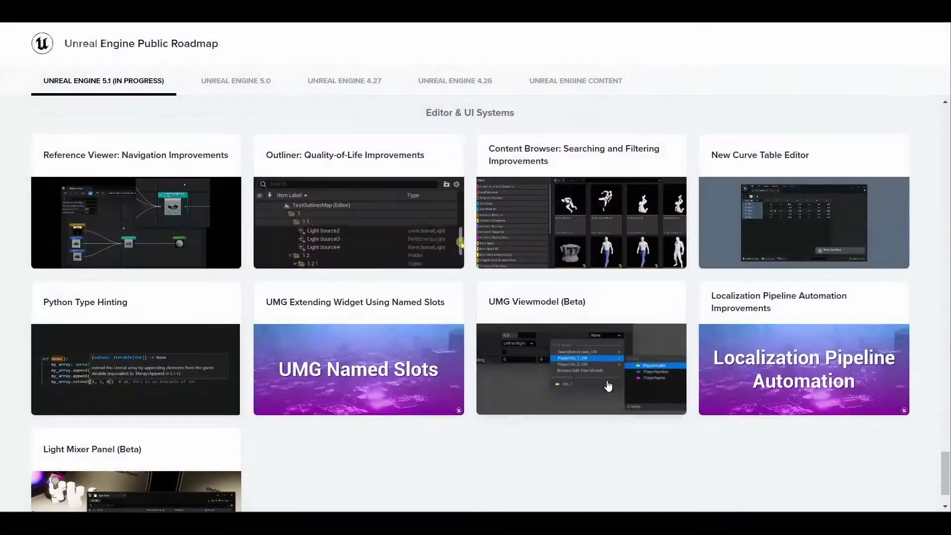
click(805, 369)
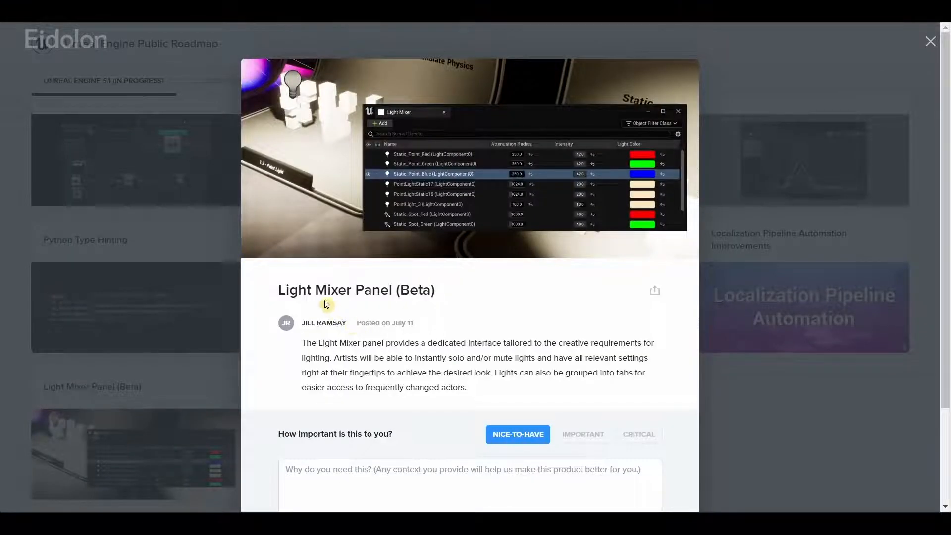
click(930, 42)
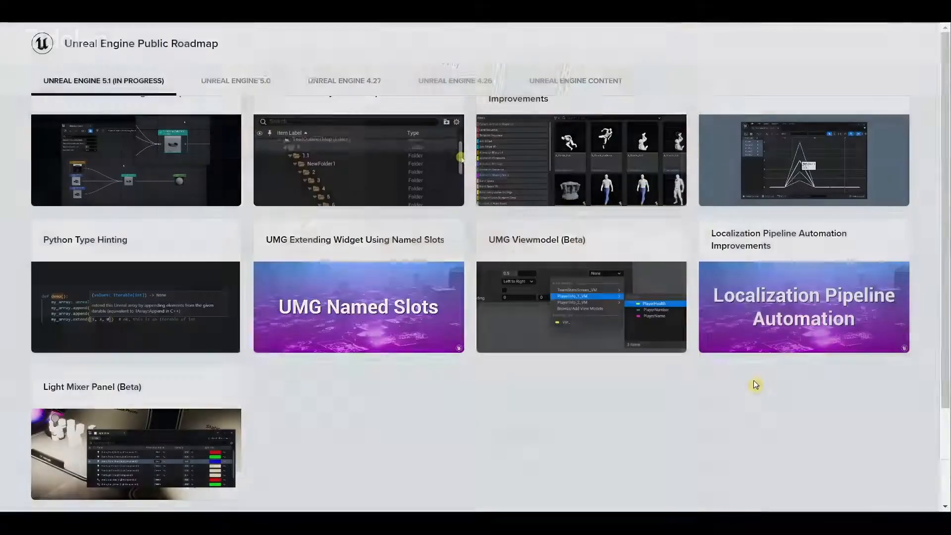
scroll(down, 3)
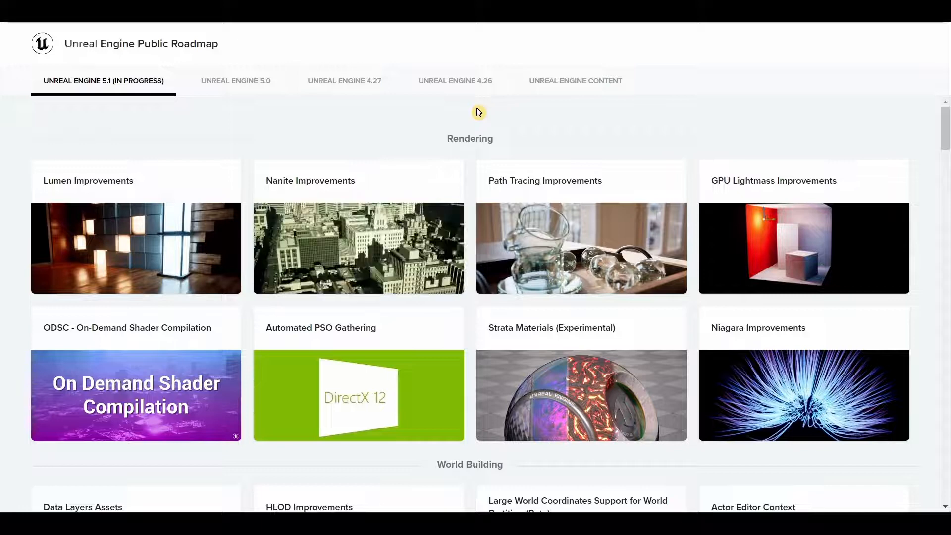
scroll(down, 3)
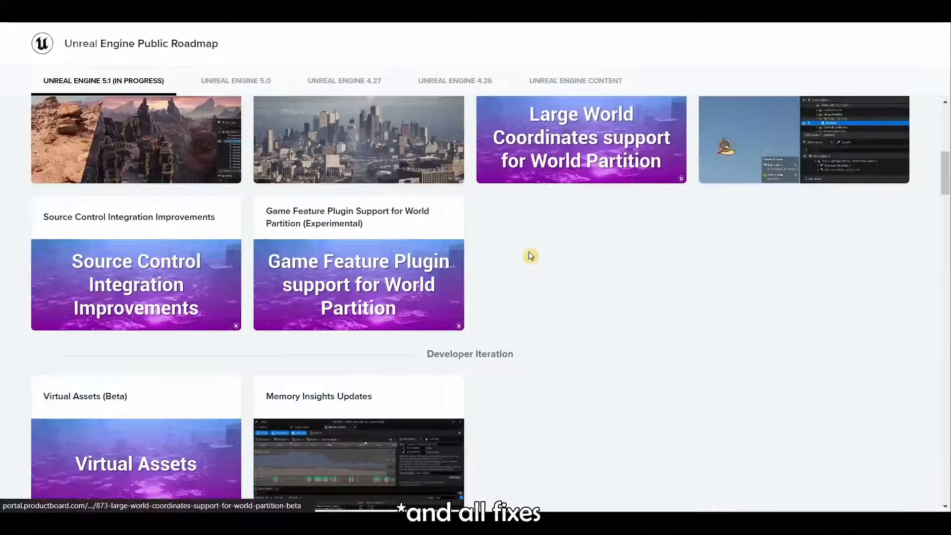